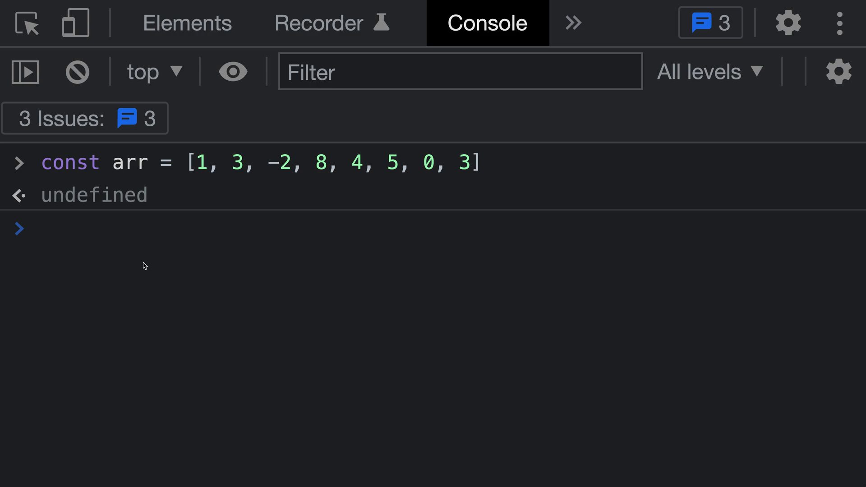
Step: Run Math.max(1, 5) and Math.max(1, 5, 3, 8) in the console, returning 5 and 8
{"action": "left_click", "coordinate": [39, 229]}
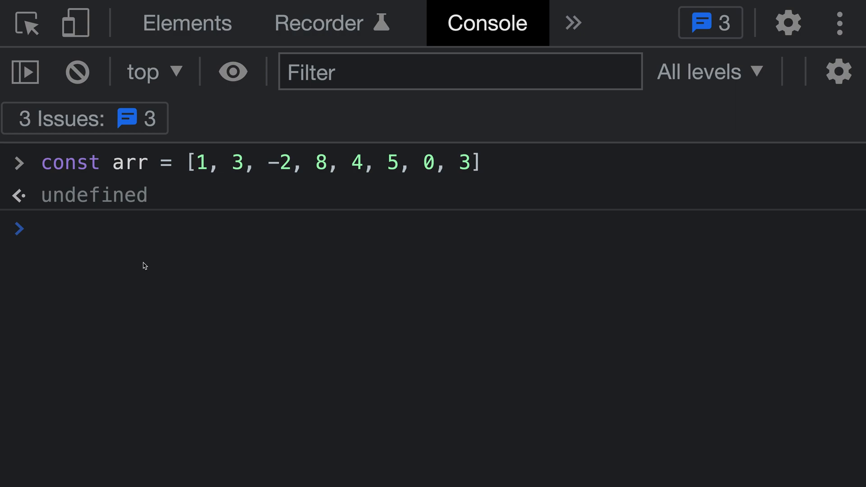
{"action": "left_click", "coordinate": [39, 228]}
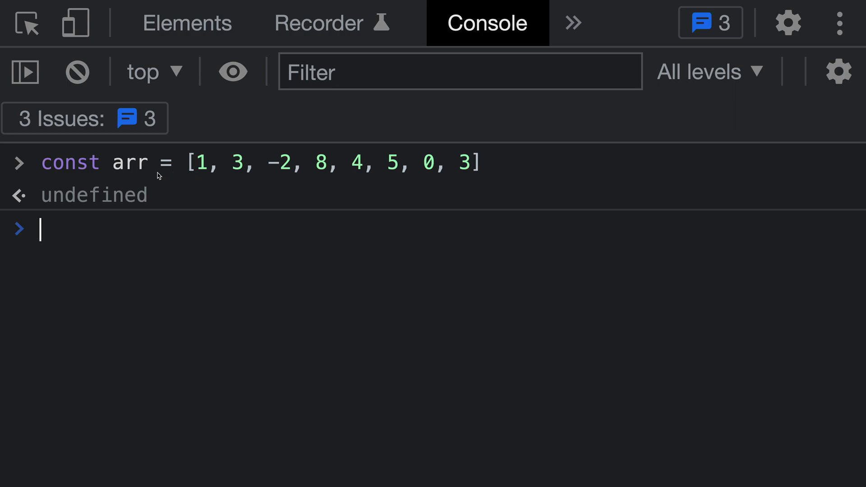
{"action": "mouse_move", "coordinate": [386, 269]}
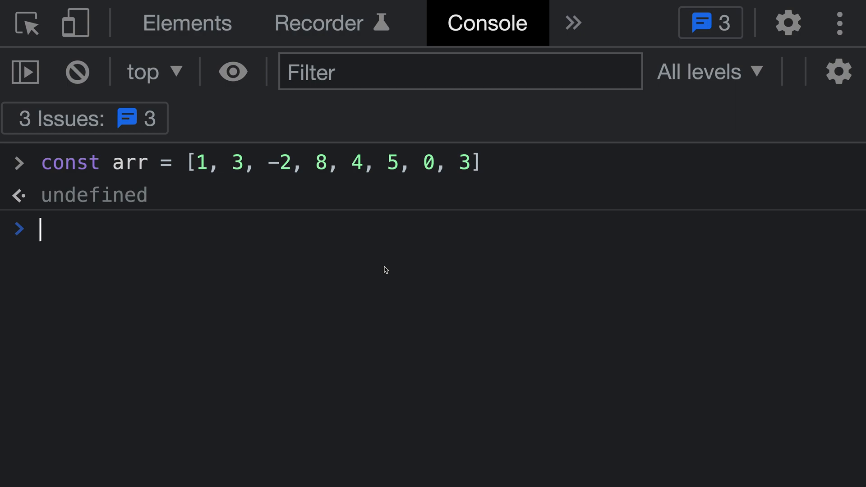
{"action": "type", "text": "Math.max"}
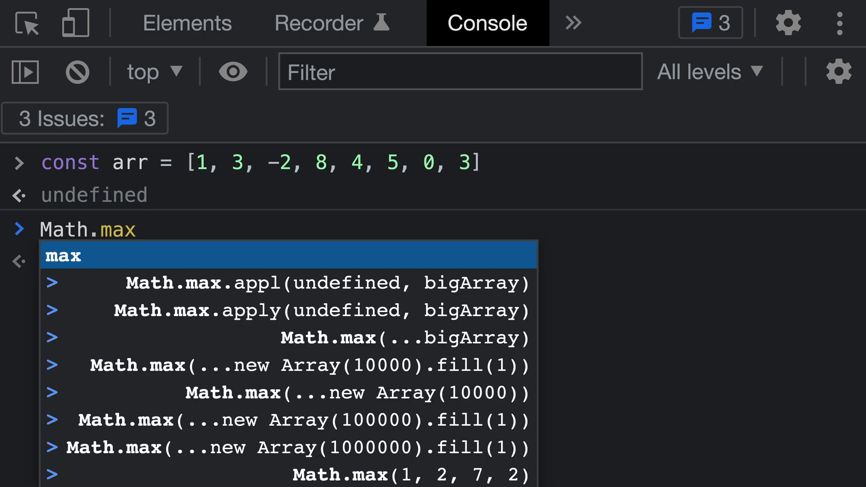
{"action": "type", "text": "("}
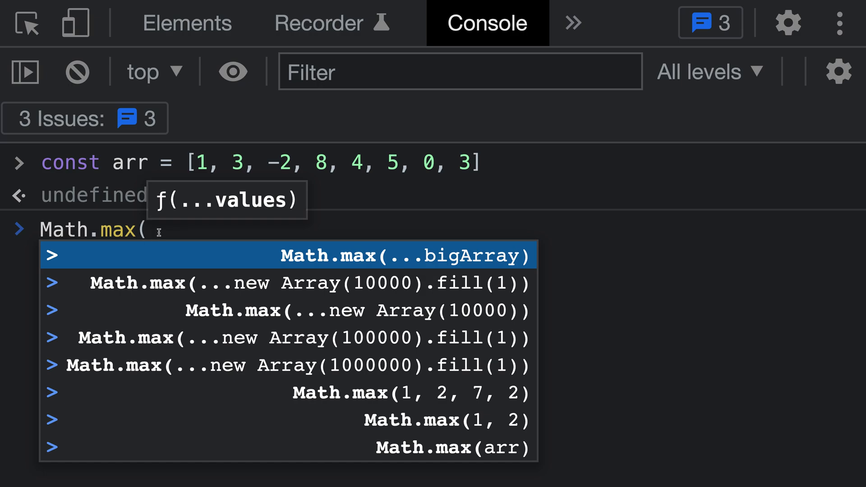
{"action": "type", "text": "1, 5"}
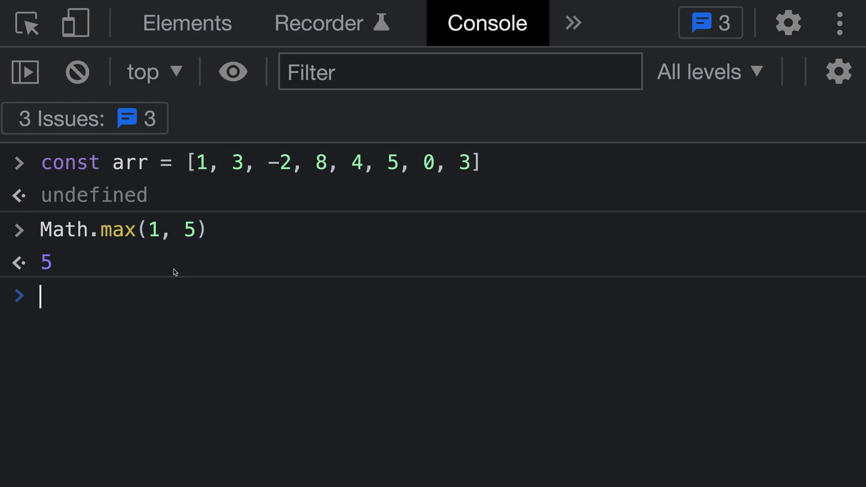
{"action": "type", "text": "Math.max(1, 5)"}
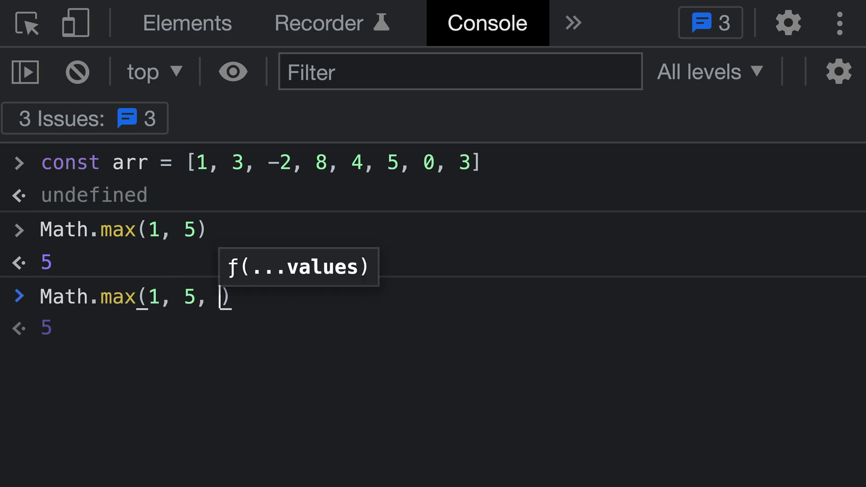
{"action": "type", "text": "3, 8"}
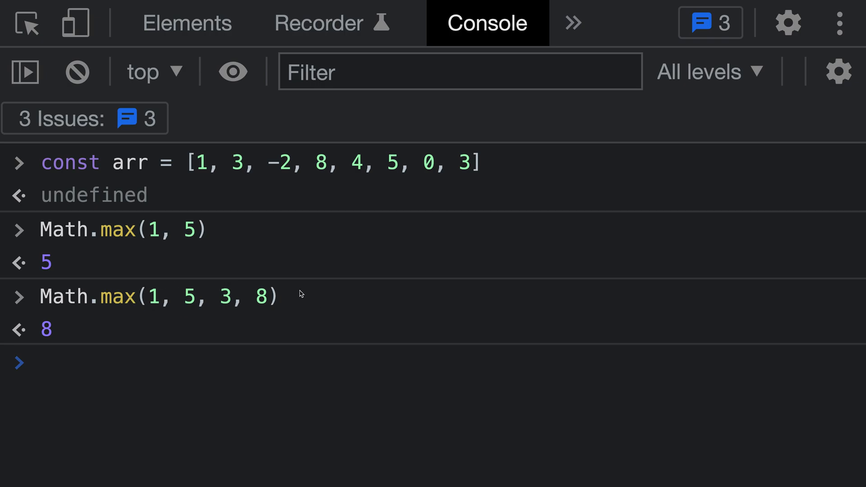
{"action": "mouse_move", "coordinate": [217, 382]}
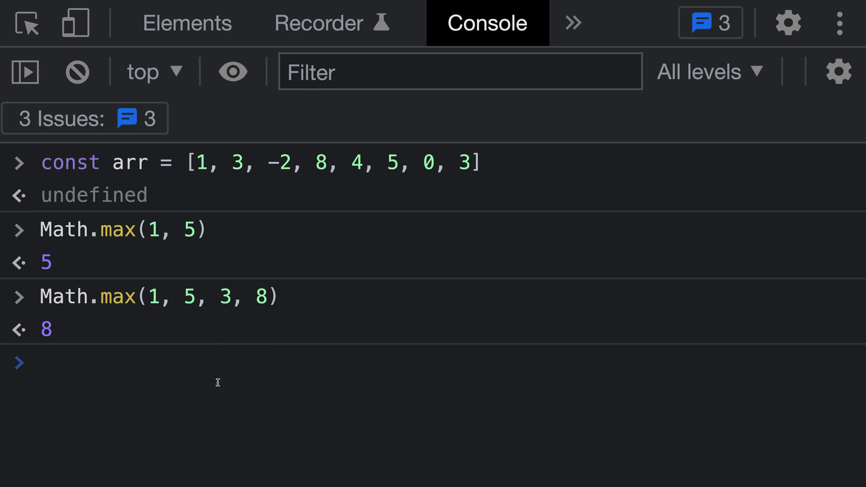
Step: Recall the previous max call and replace its numbers with ...arr, returning 8
{"action": "left_click", "coordinate": [39, 363]}
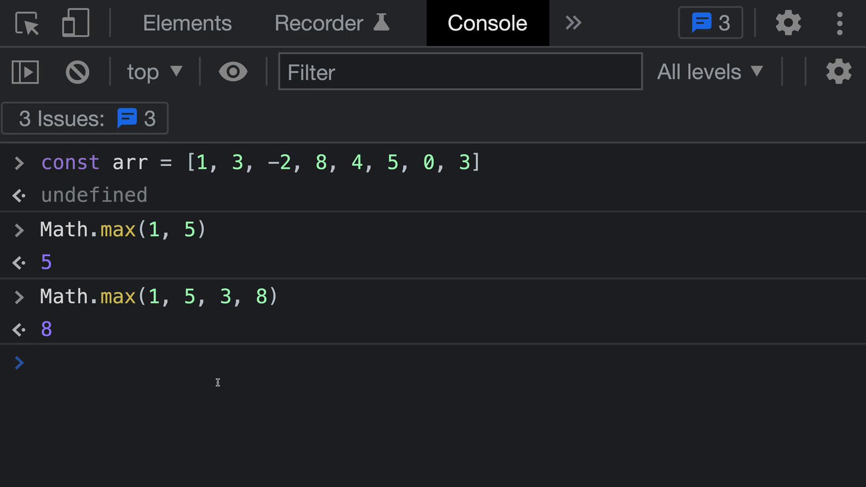
{"action": "type", "text": "Math.max(1, 5, 3, 8)"}
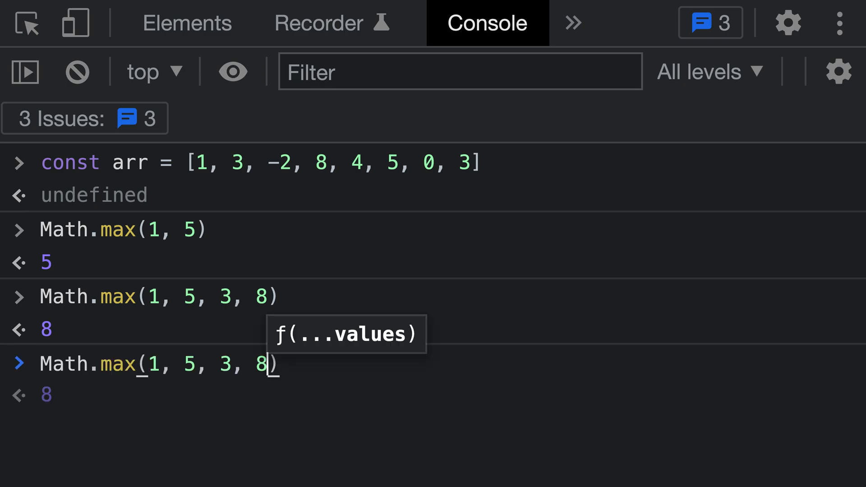
{"action": "key", "text": "Backspace"}
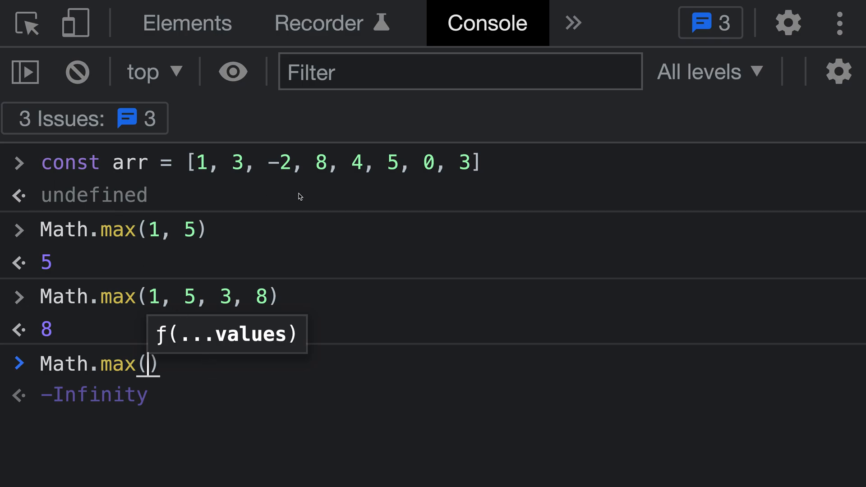
{"action": "type", "text": "..."}
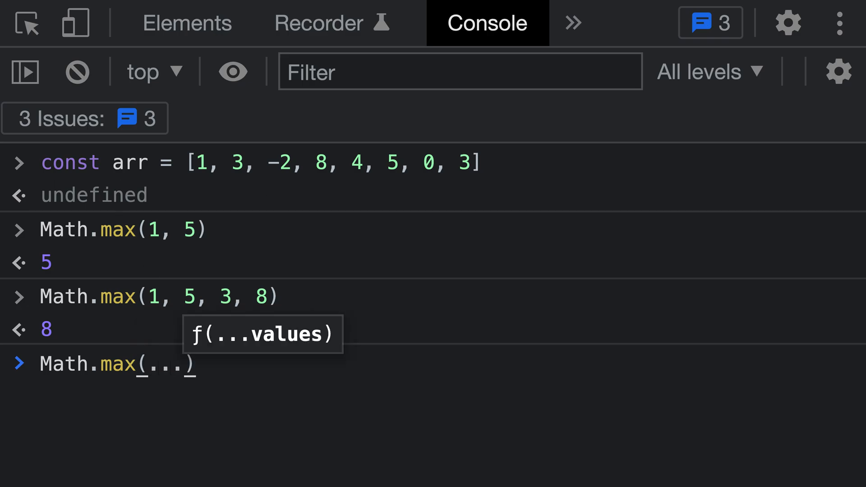
{"action": "type", "text": "arr"}
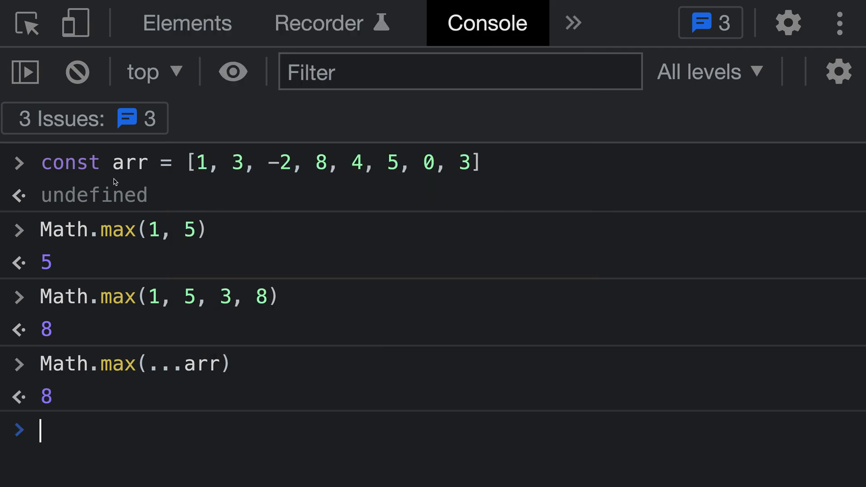
{"action": "mouse_move", "coordinate": [349, 143]}
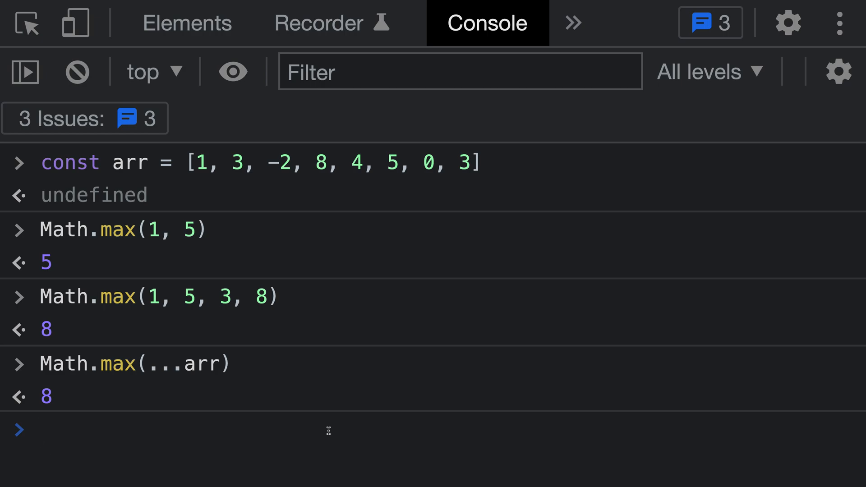
Step: Run Math.min(...arr) to get the array's smallest value, -2
{"action": "type", "text": "Math.max(...arr)"}
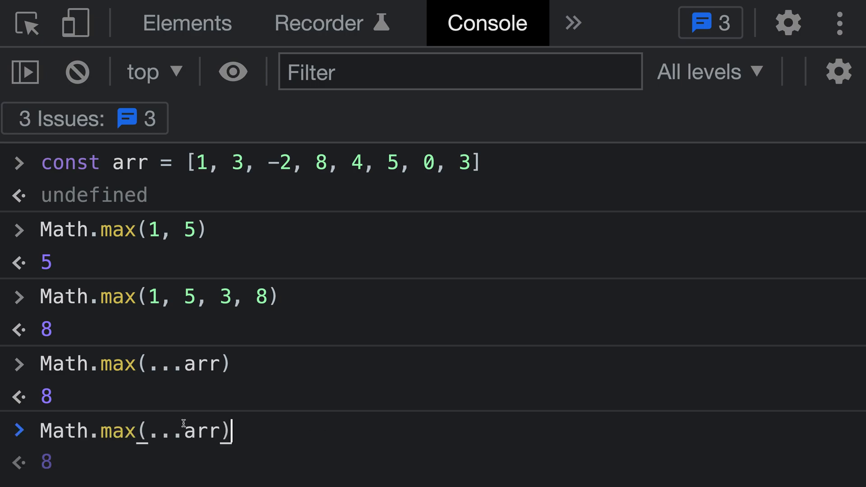
{"action": "type", "text": "min"}
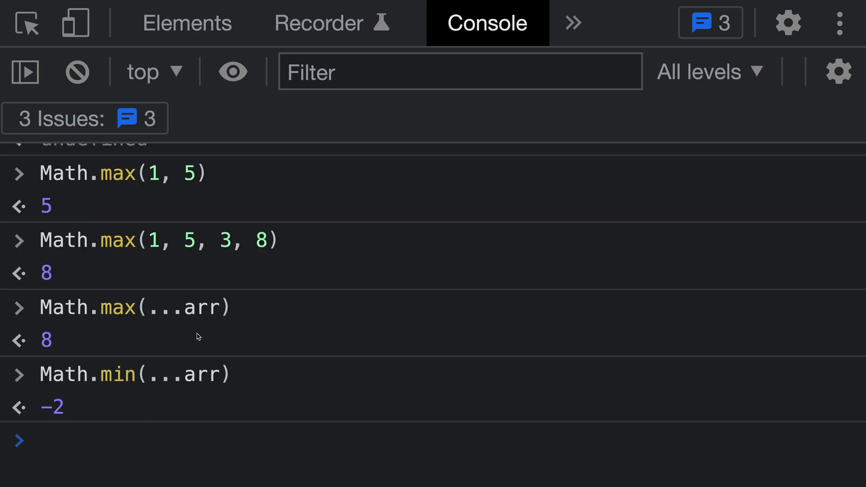
{"action": "scroll", "scroll_direction": "down", "scroll_amount": 3}
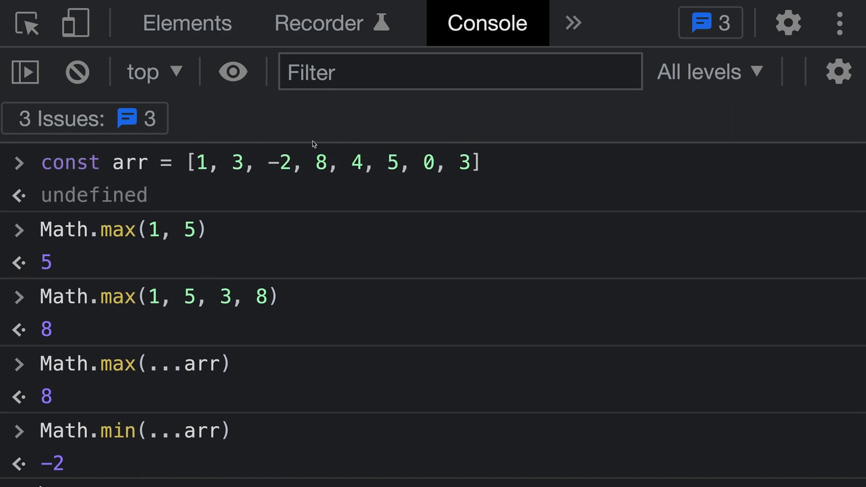
{"action": "scroll", "scroll_direction": "down", "scroll_amount": 3}
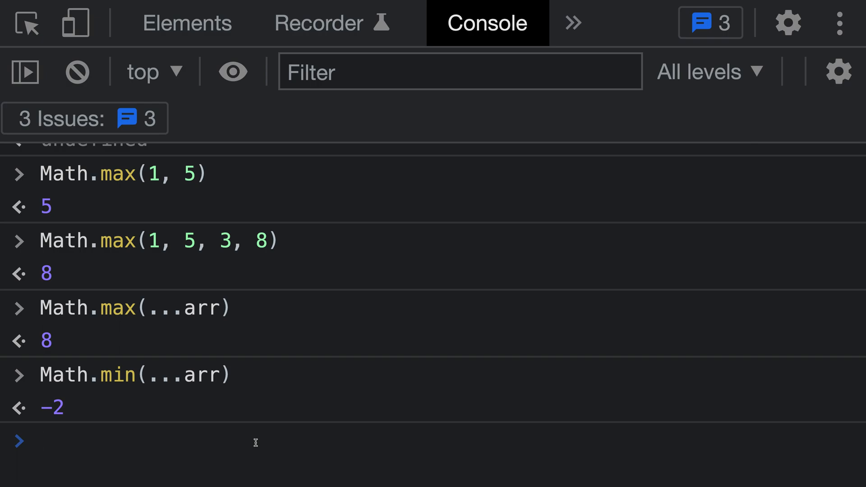
{"action": "left_click", "coordinate": [40, 441]}
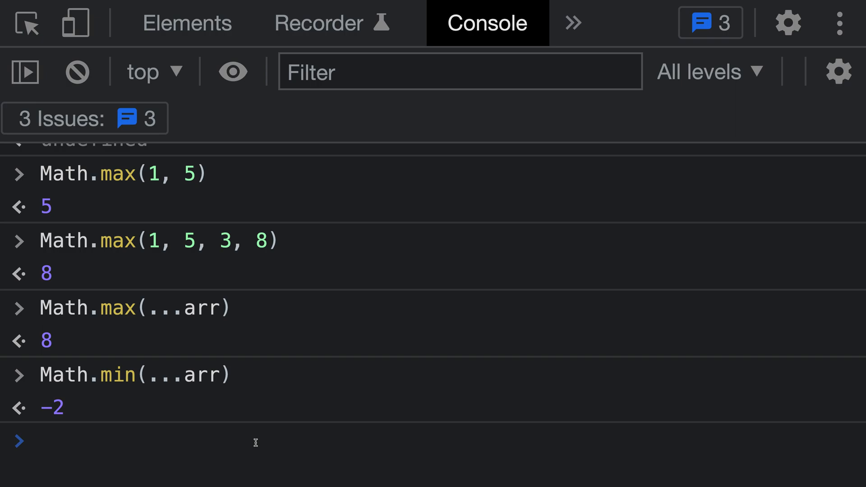
{"action": "type", "text": "Math.min(...arr)"}
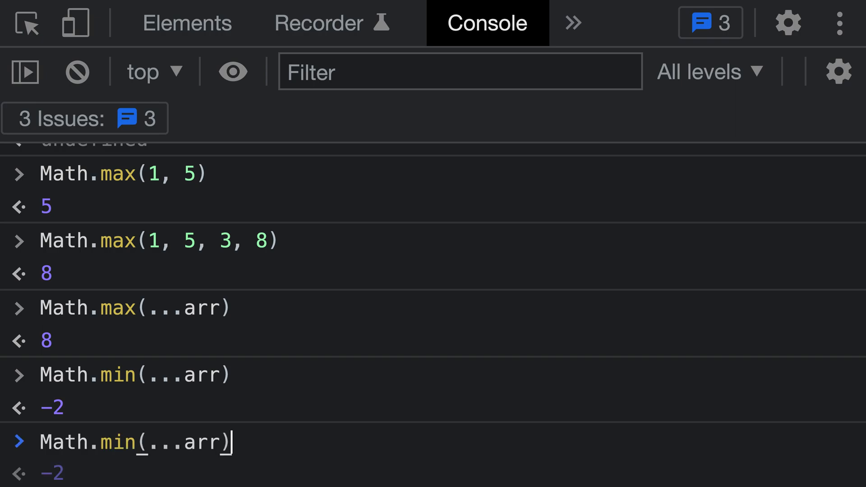
Step: Define bigArray as new Array(1_000_000).fill().map(() => Math.random() * 100)
{"action": "type", "text": "const arr = [1, 3, -2, 8, 4, 5, 0, 3]"}
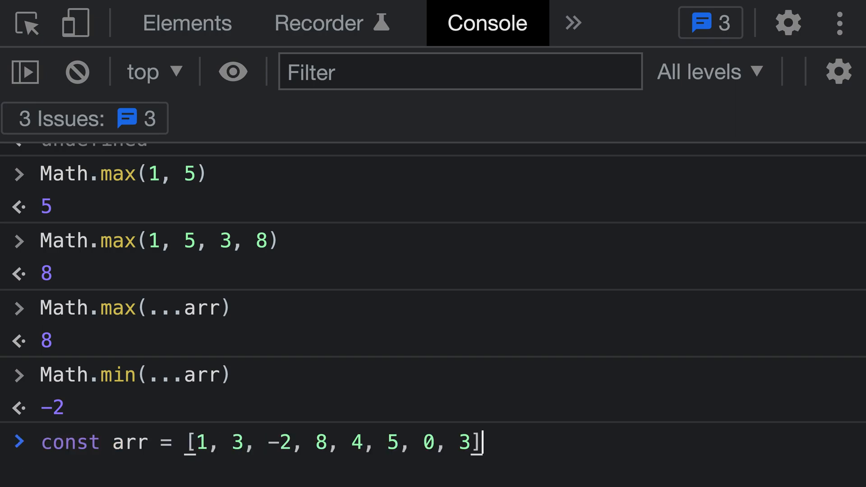
{"action": "type", "text": "const bigArray = new Array(1_000_000).fill().map(() => Math.random() * 100)"}
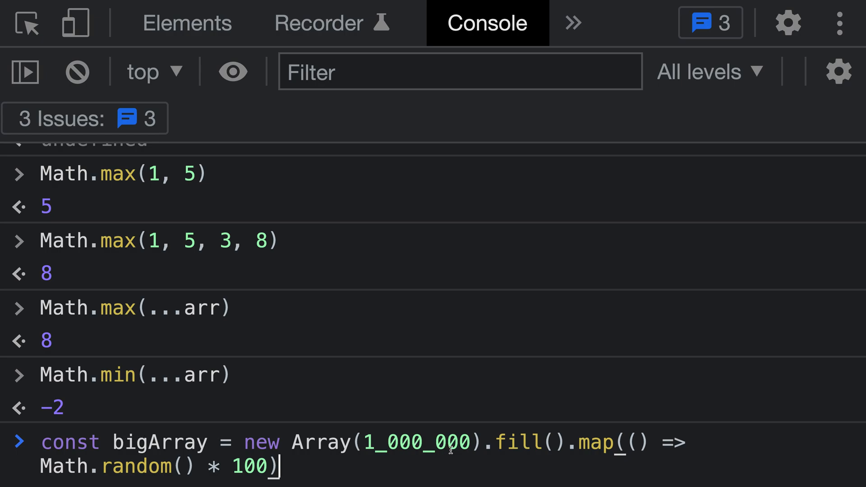
{"action": "mouse_move", "coordinate": [402, 457]}
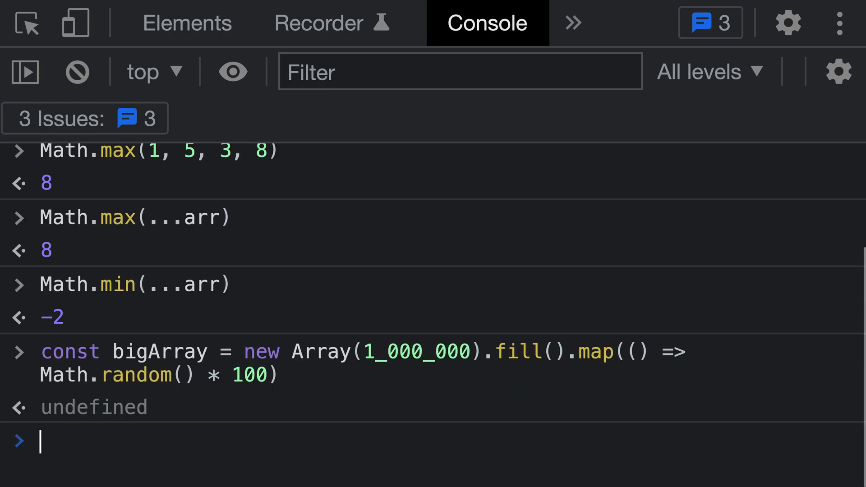
{"action": "type", "text": "Math.min(...arr)"}
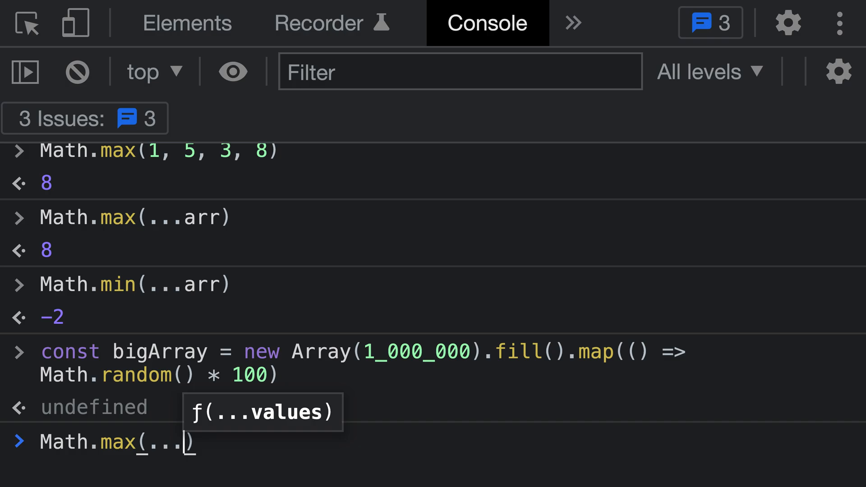
Step: Run Math.max(...bigArray), which throws RangeError: Maximum call stack size exceeded
{"action": "type", "text": "bigA"}
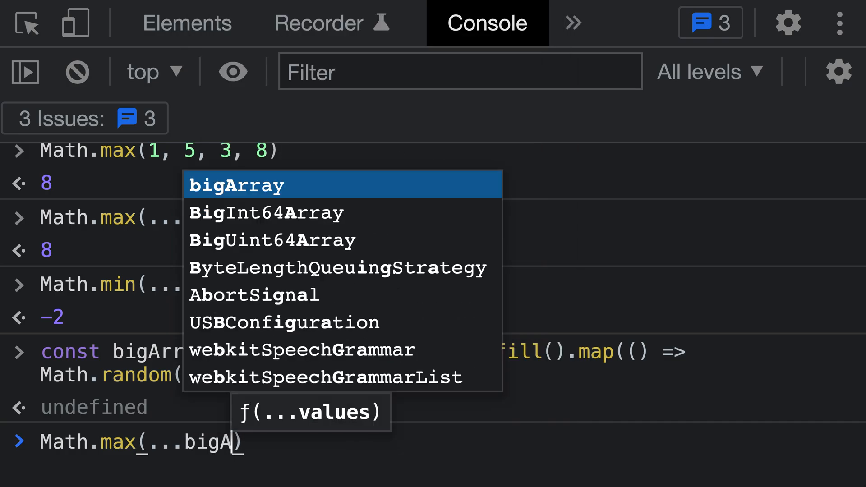
{"action": "key", "text": "Enter"}
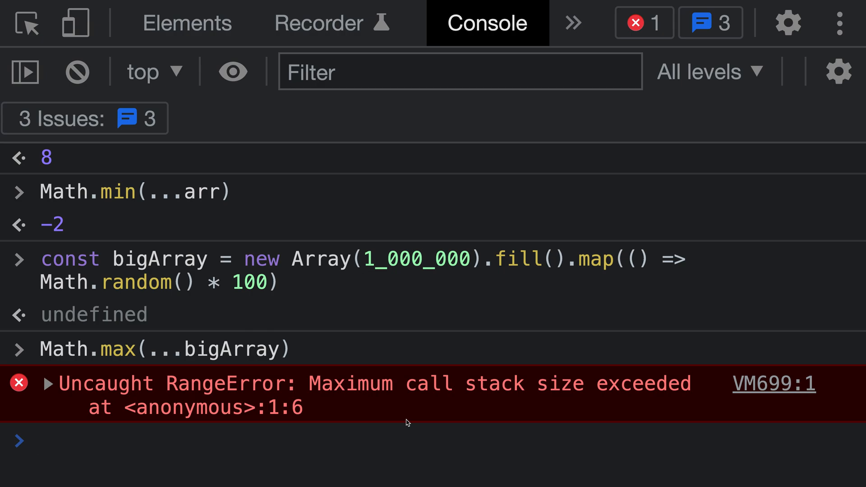
{"action": "left_click", "coordinate": [39, 441]}
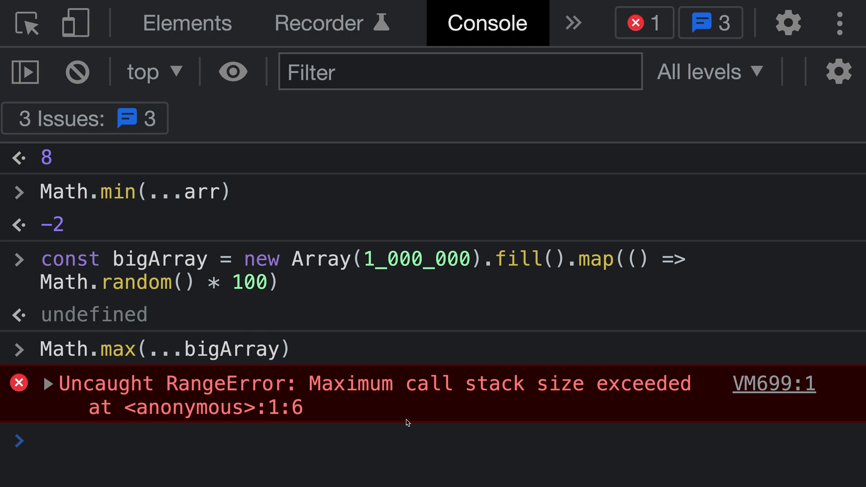
{"action": "left_click", "coordinate": [39, 441]}
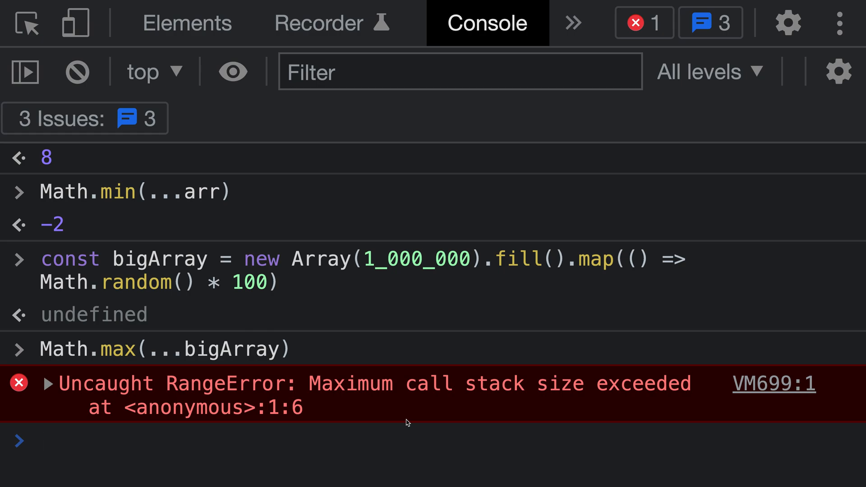
{"action": "left_click", "coordinate": [39, 440]}
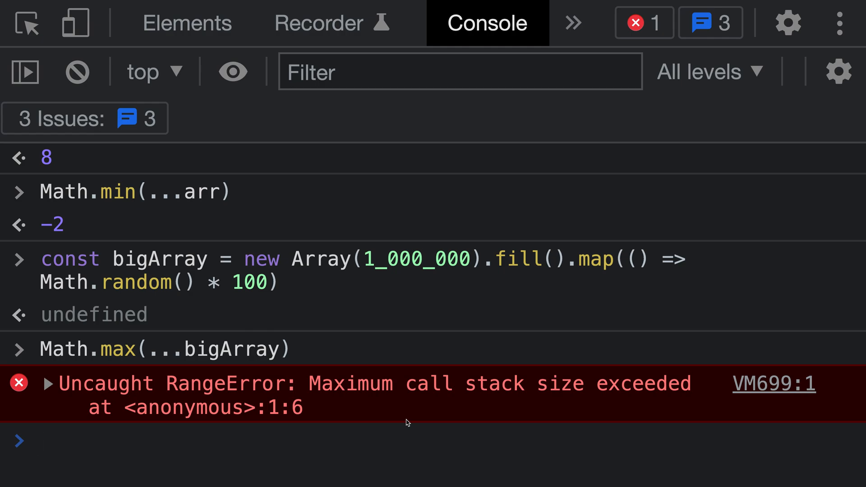
{"action": "left_click", "coordinate": [39, 441]}
{"action": "type", "text": "bigArray.reduce"}
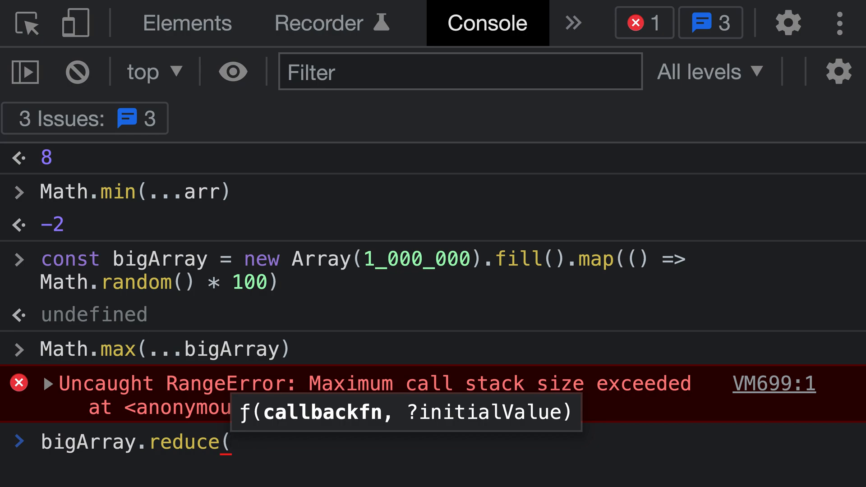
Step: Run bigArray.reduce((p, c) => Math.max(p, c), -Infinity), returning 99.99995978577493
{"action": "type", "text": "("}
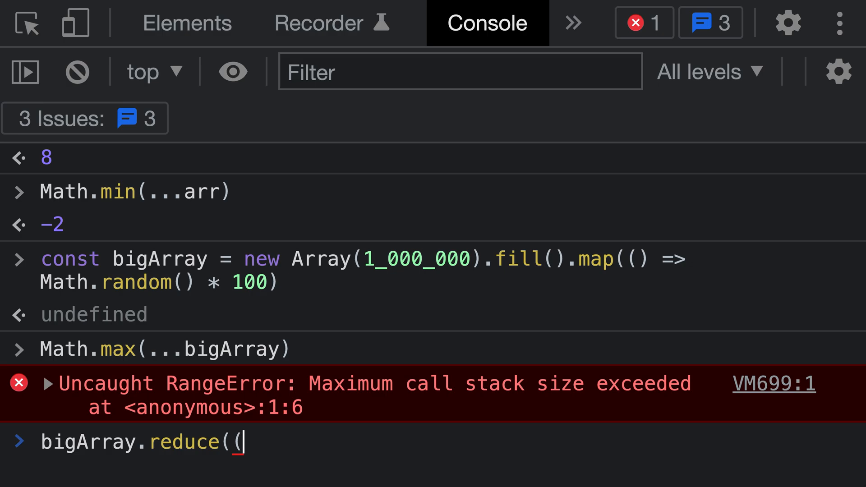
{"action": "type", "text": "p, c) => Math.max(p, c"}
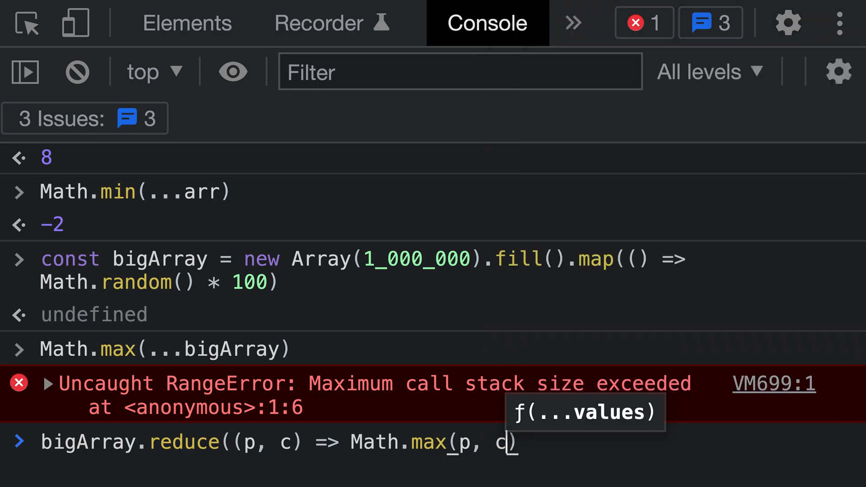
{"action": "type", "text": ","}
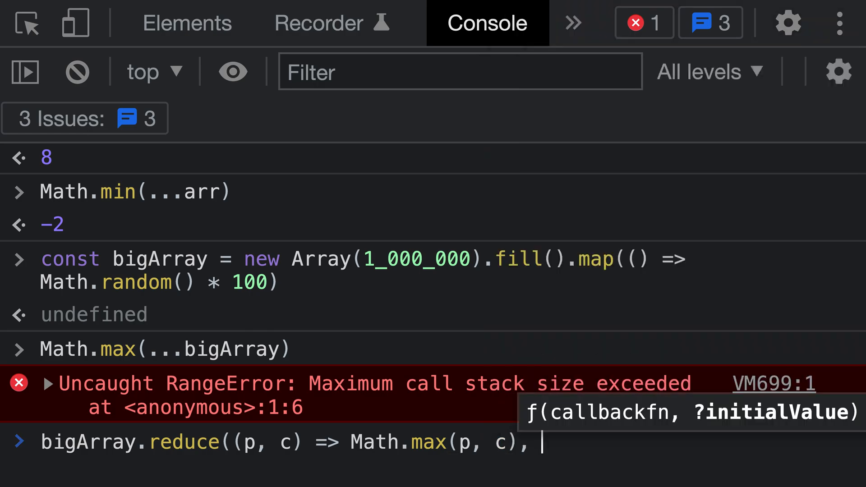
{"action": "key", "text": "Backspace"}
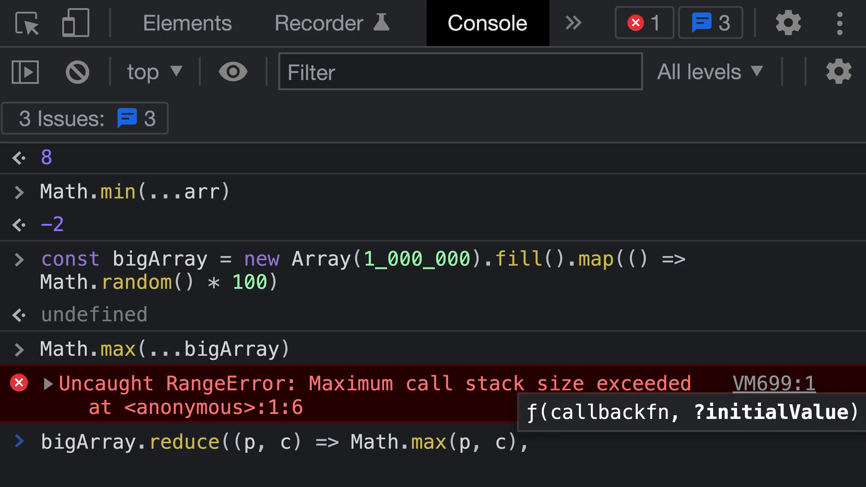
{"action": "type", "text": "Infinity)"}
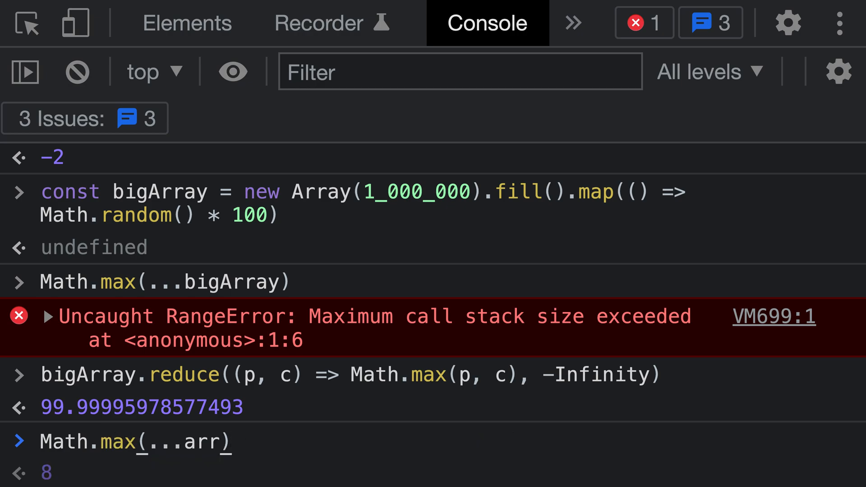
{"action": "left_click", "coordinate": [227, 442]}
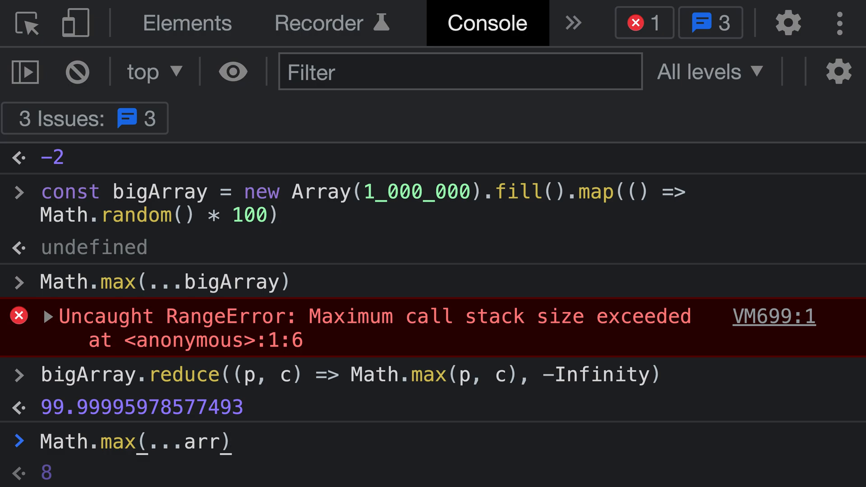
{"action": "left_click", "coordinate": [227, 442]}
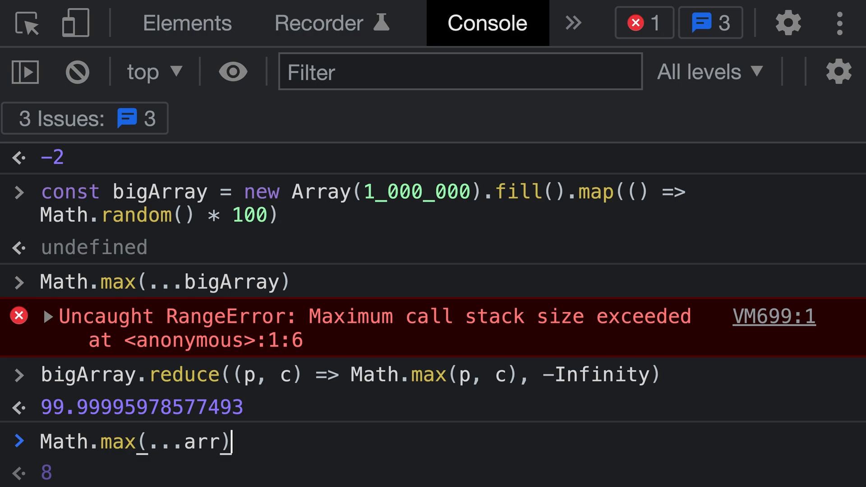